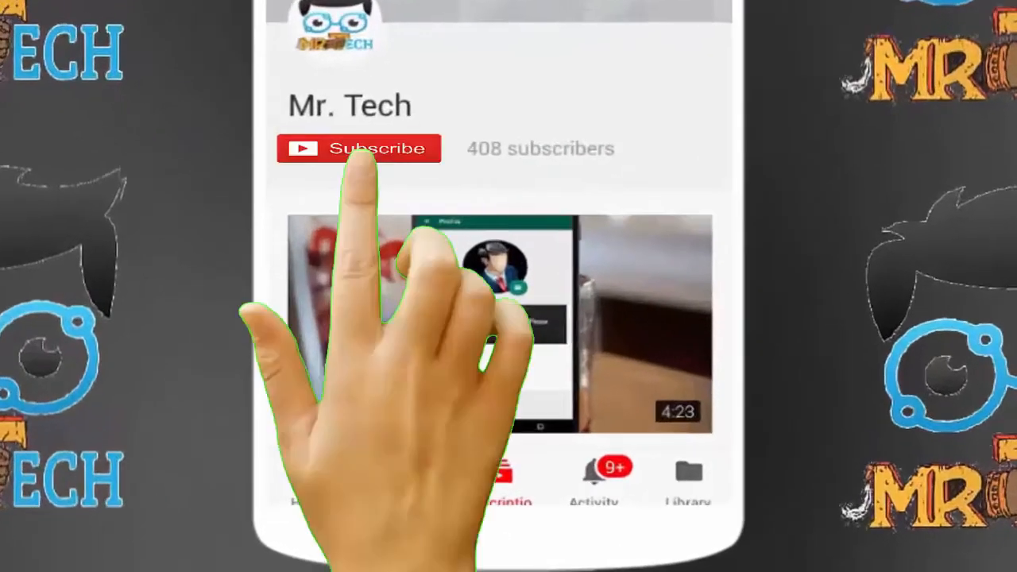
Reach Windows Settings from the desktop's right-click context menu.
left_click(359, 150)
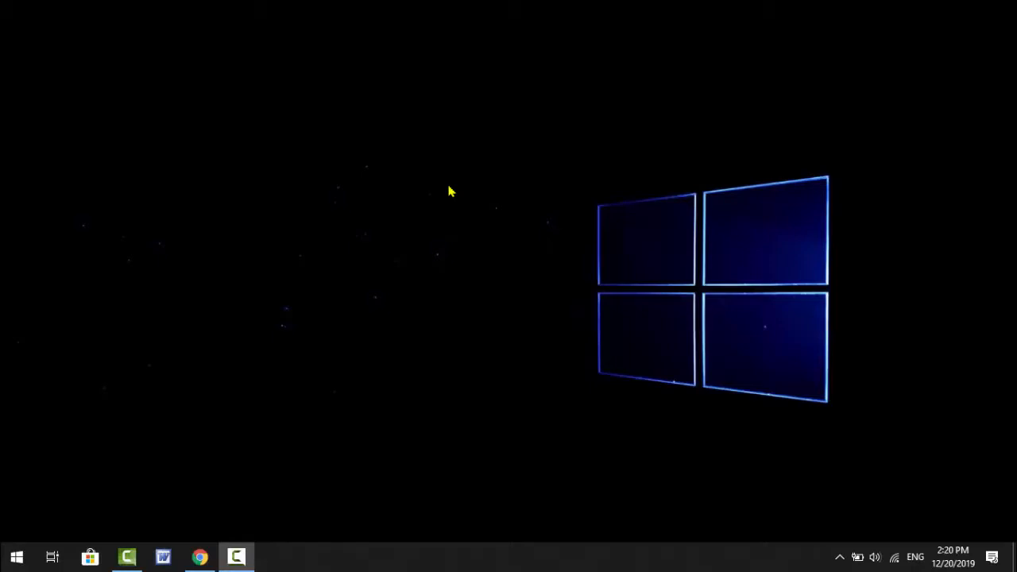
right_click(449, 191)
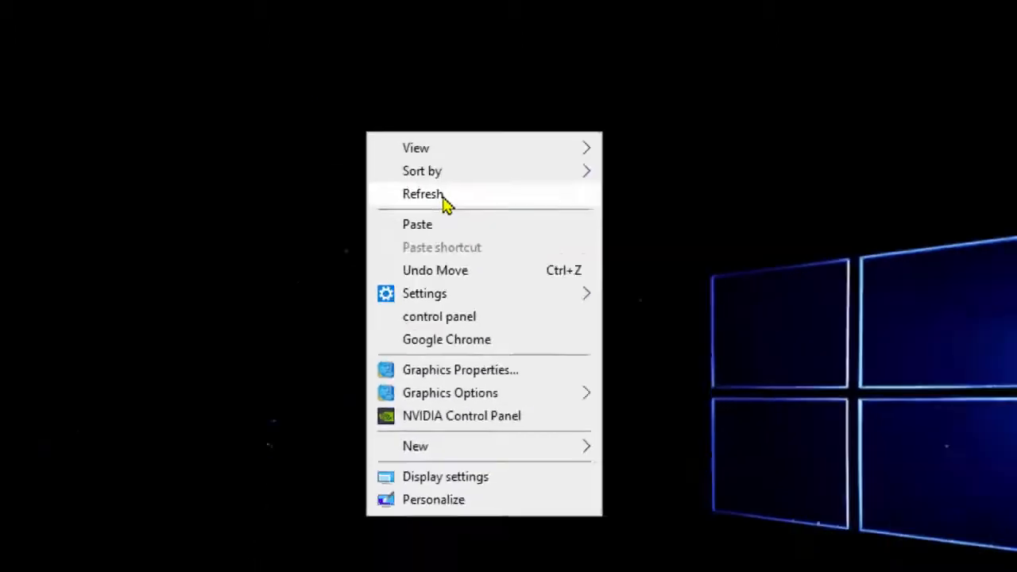
left_click(423, 194)
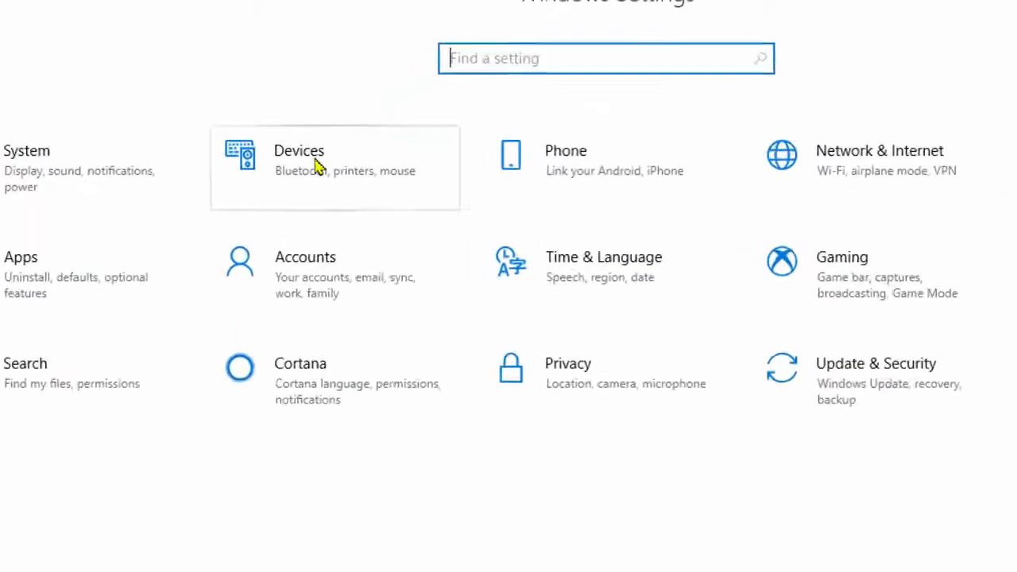
Go to Devices and select the Mouse page in the sidebar.
left_click(299, 159)
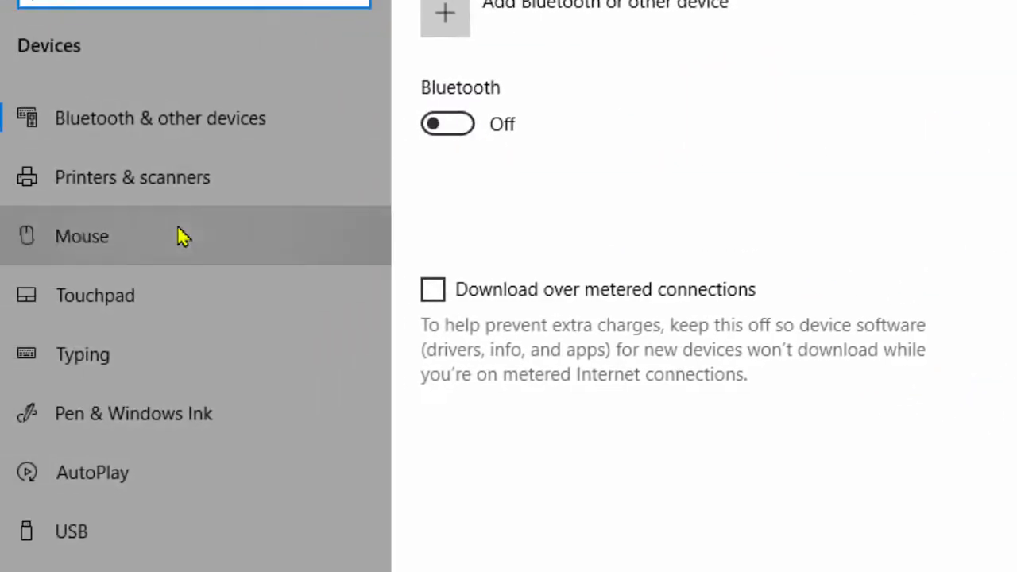
left_click(79, 235)
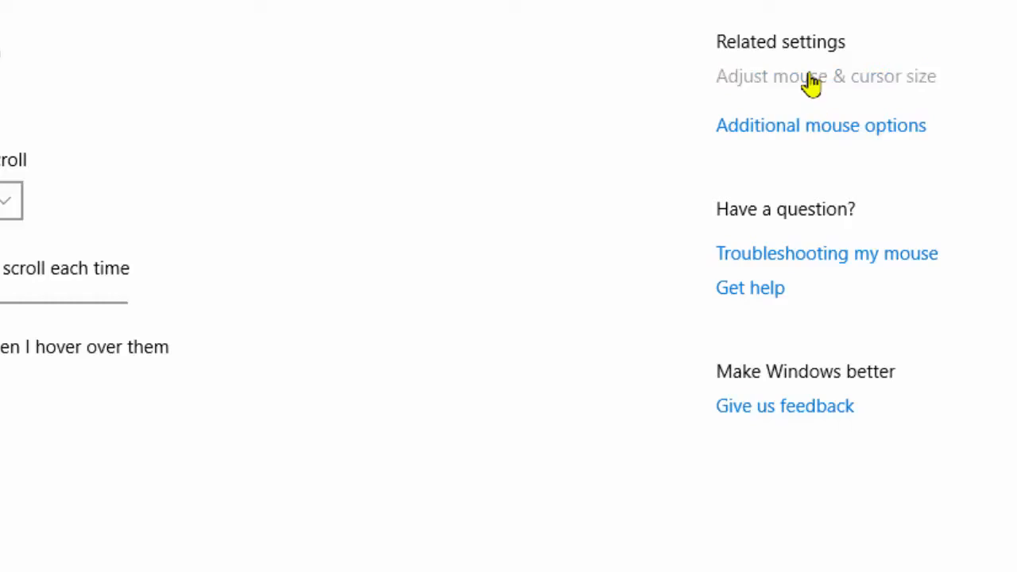
In Adjust mouse & cursor size, choose the custom pointer colour and pick yellow from Suggested colors.
left_click(811, 76)
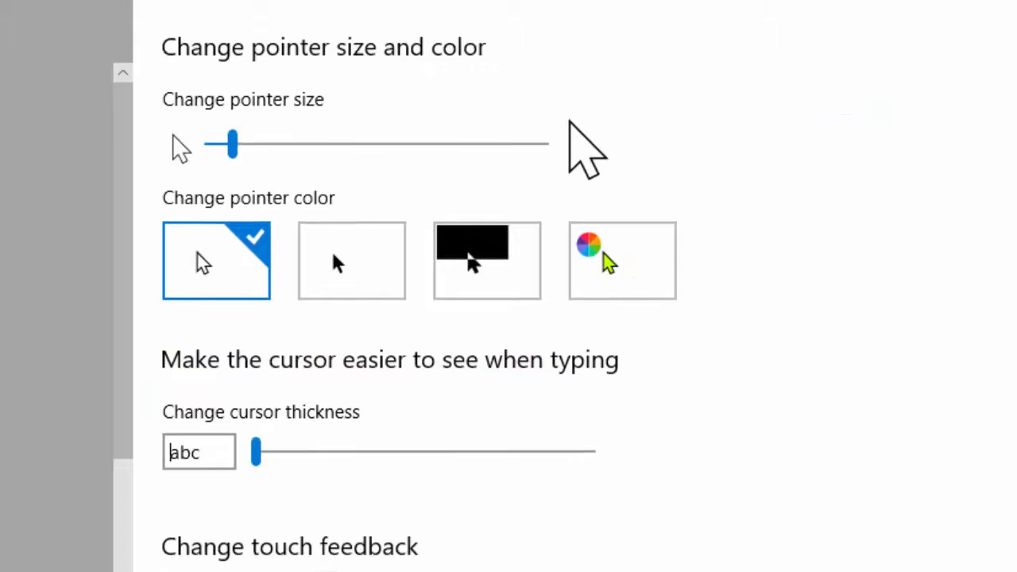
scroll("down", 3)
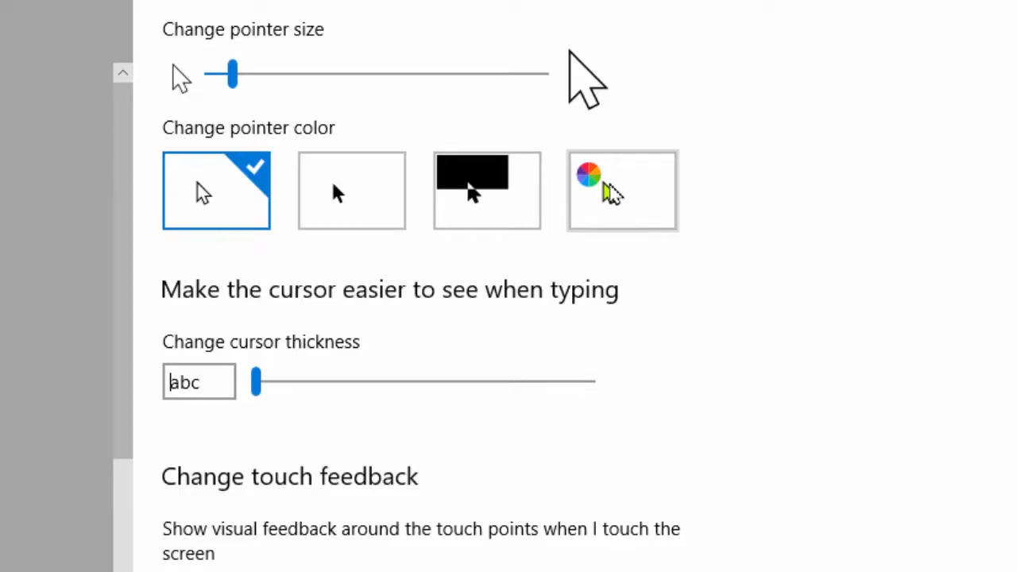
left_click(622, 190)
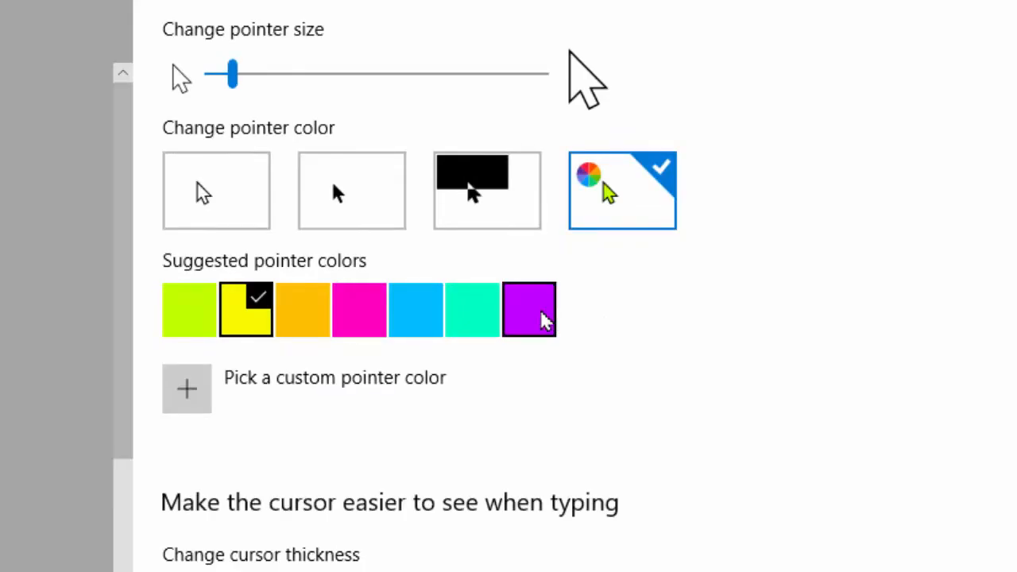
left_click(414, 308)
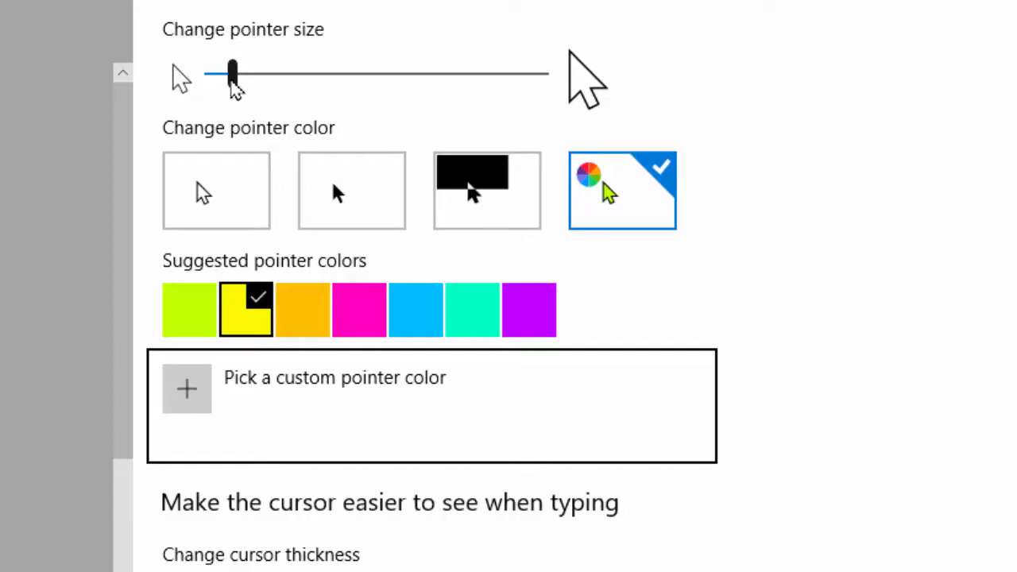
Set the Change pointer size slider to about 3, then close Settings back to the desktop.
left_click_drag(230, 74, 345, 75)
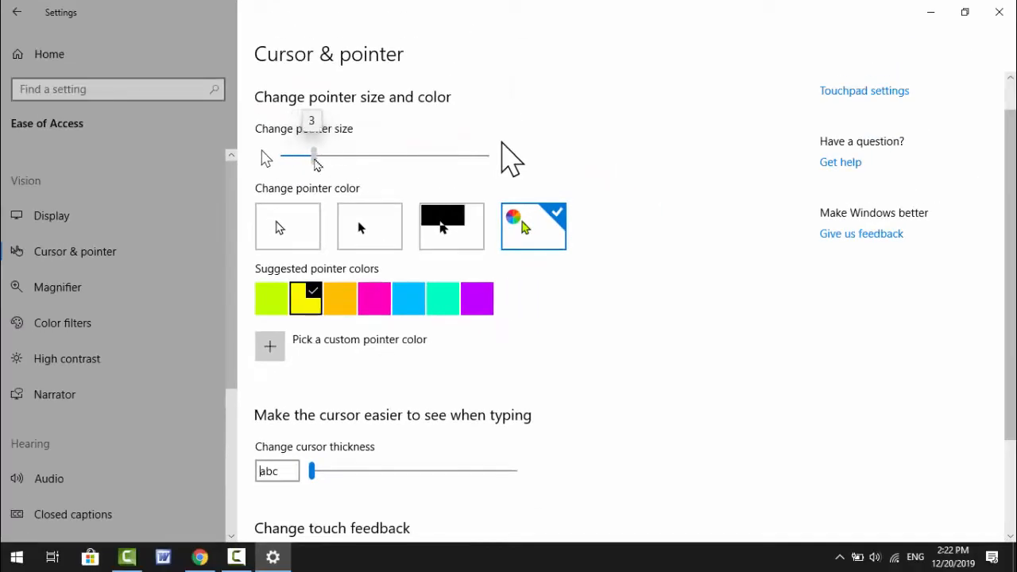
left_click_drag(315, 156, 326, 155)
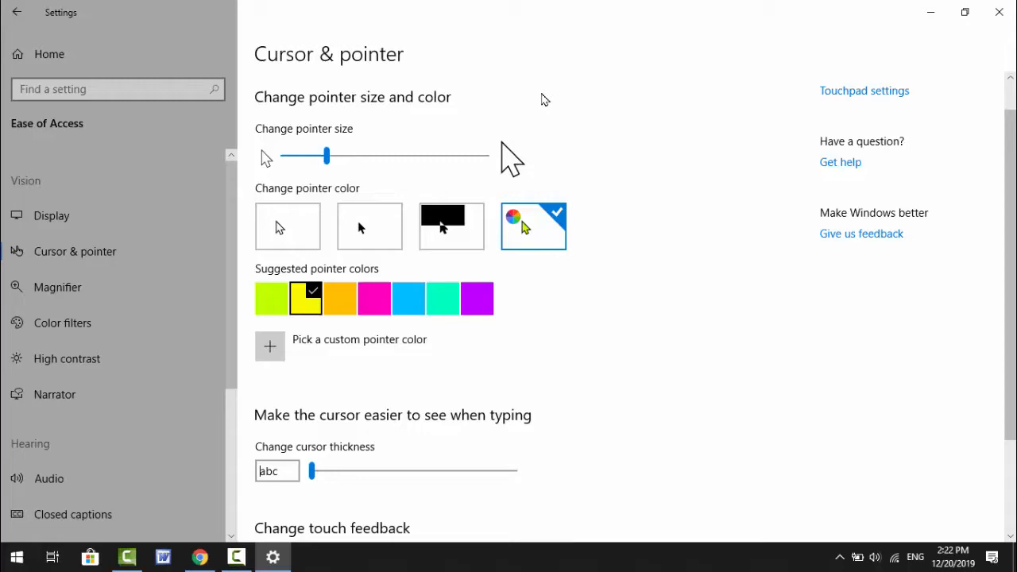
left_click_drag(325, 156, 292, 156)
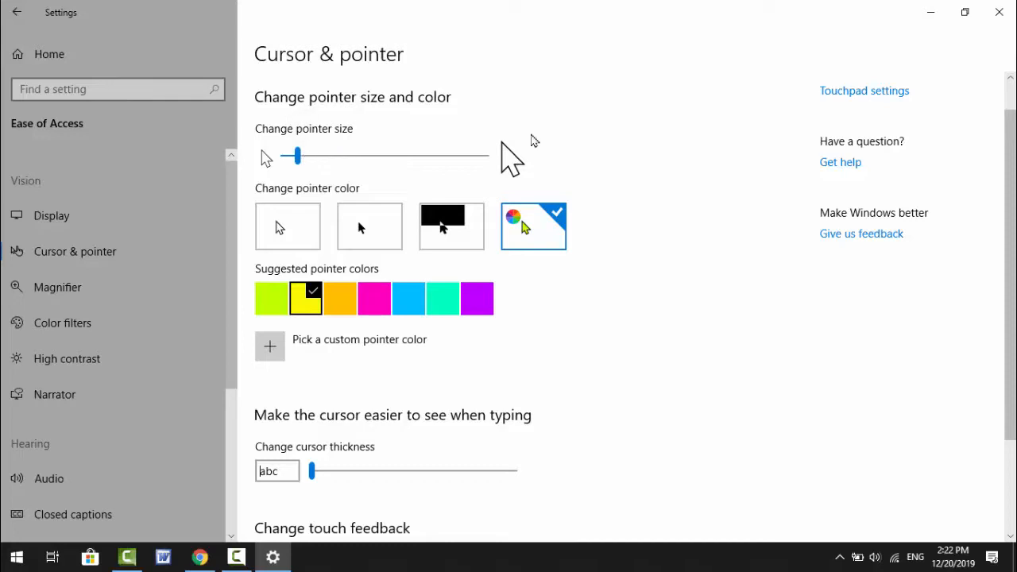
mouse_move(626, 140)
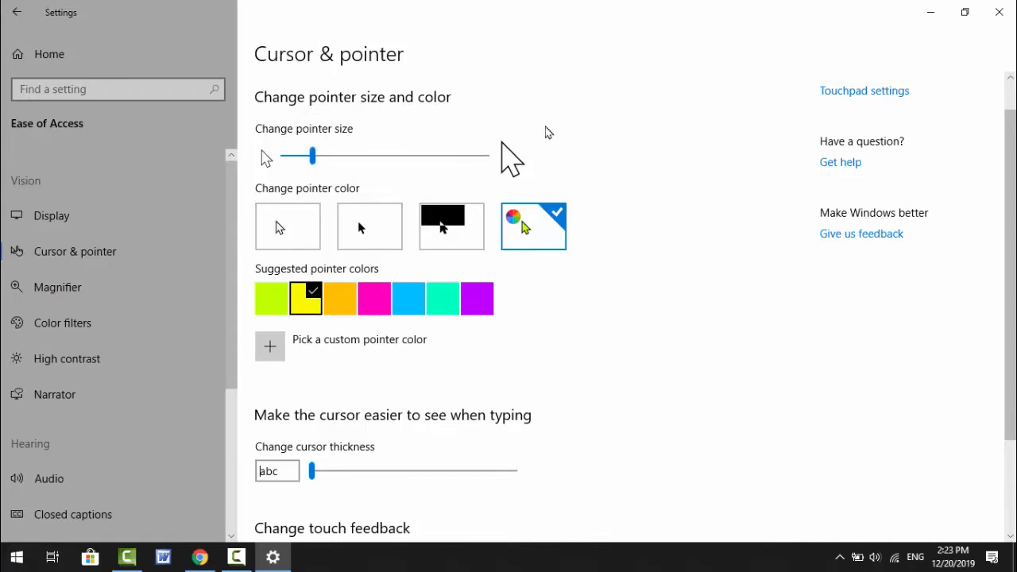
mouse_move(999, 13)
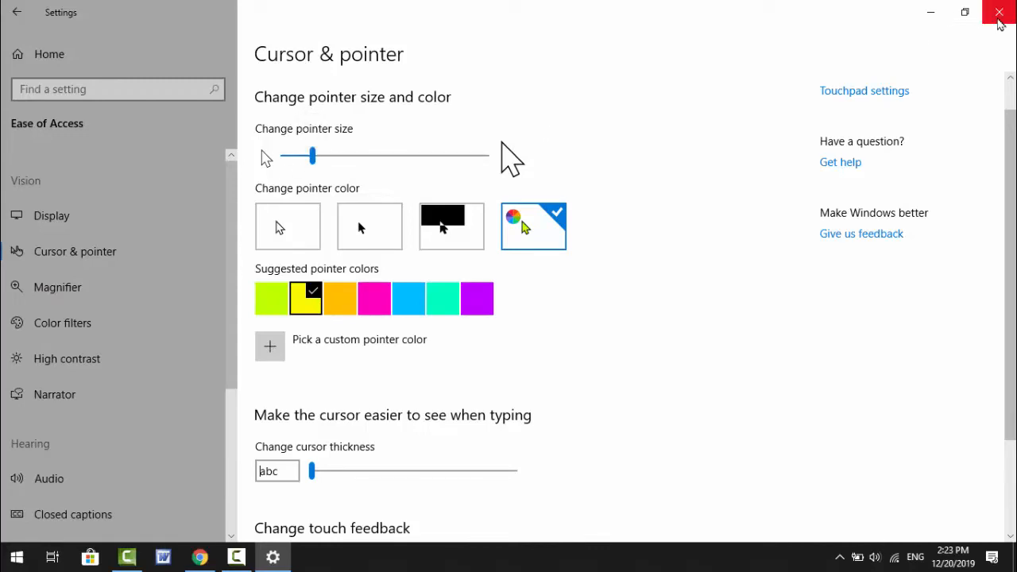
left_click(998, 13)
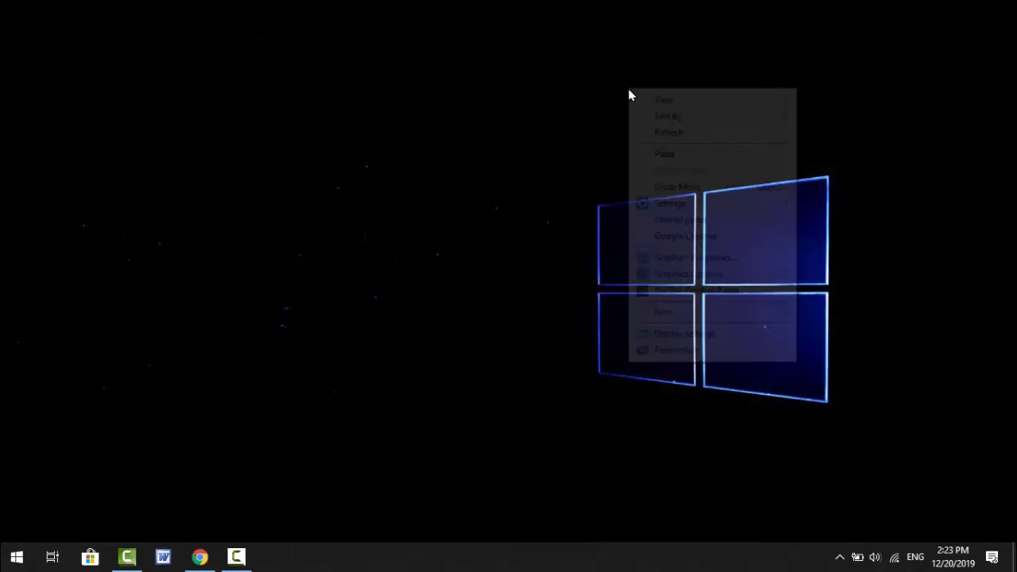
left_click(674, 140)
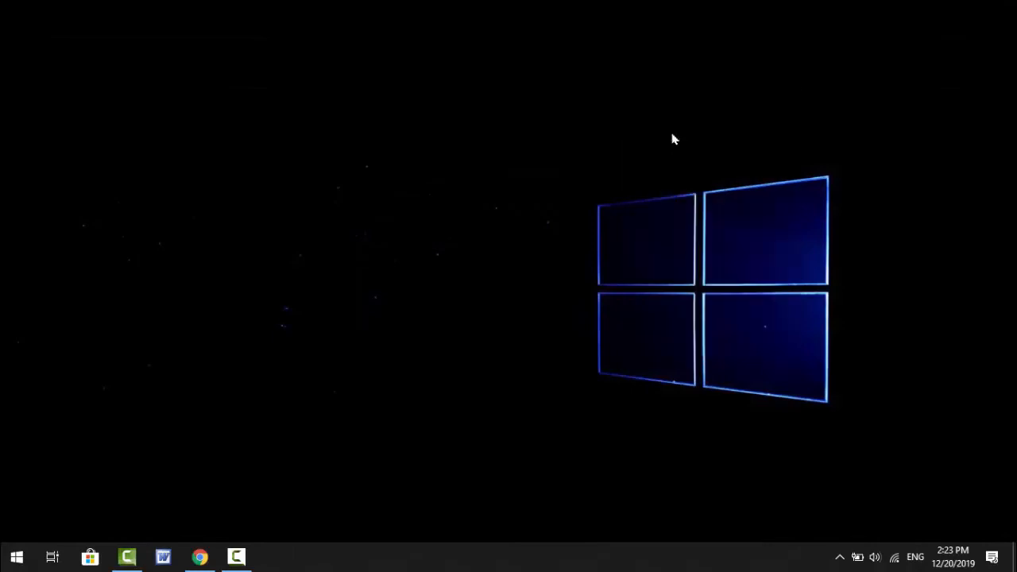